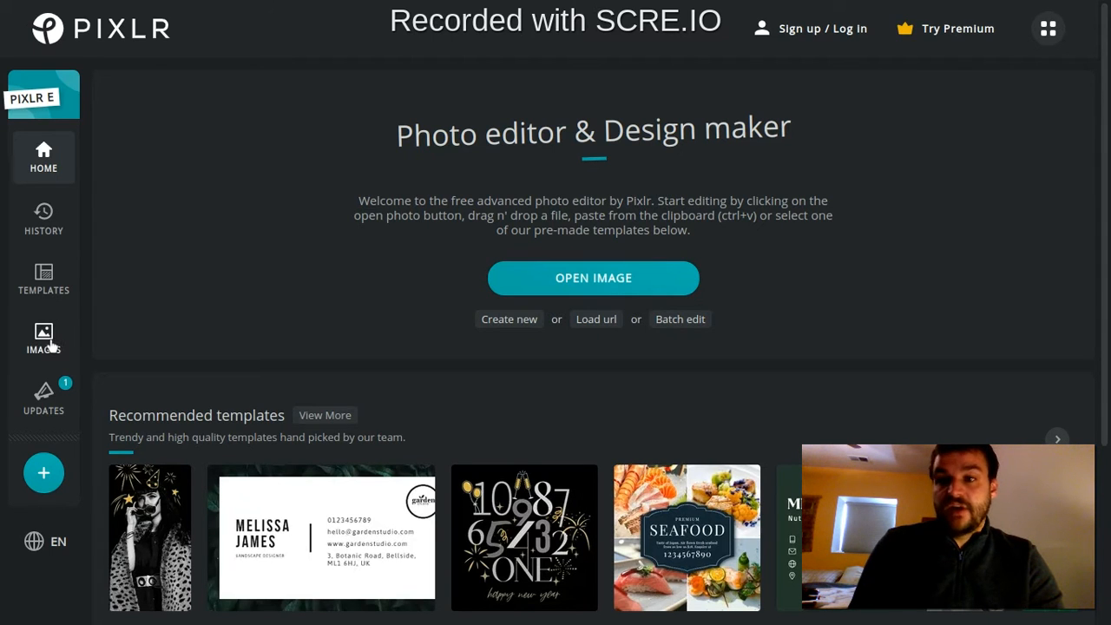
Open the stock image search and scroll the 'new york' results to pick the Statue of Liberty photo.
left_click(44, 337)
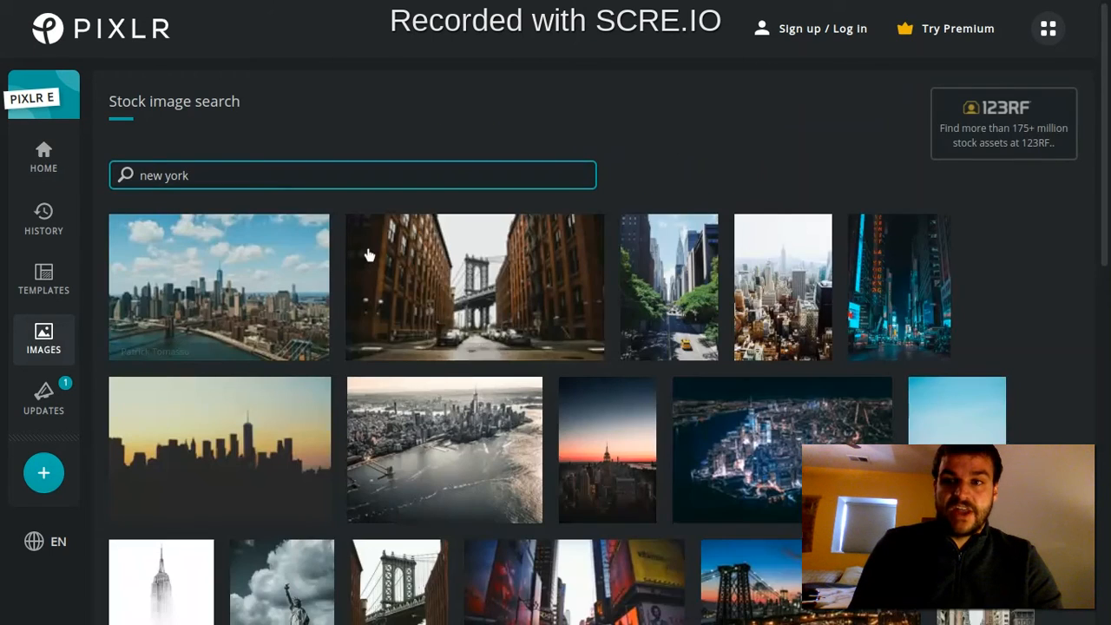
scroll("down", 3)
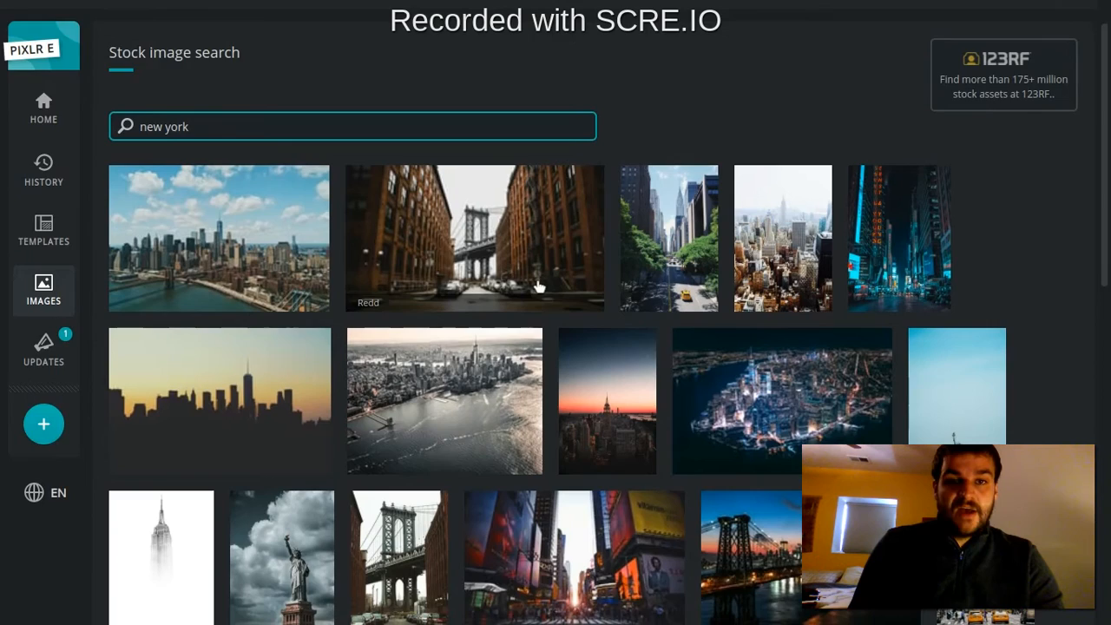
scroll("down", 3)
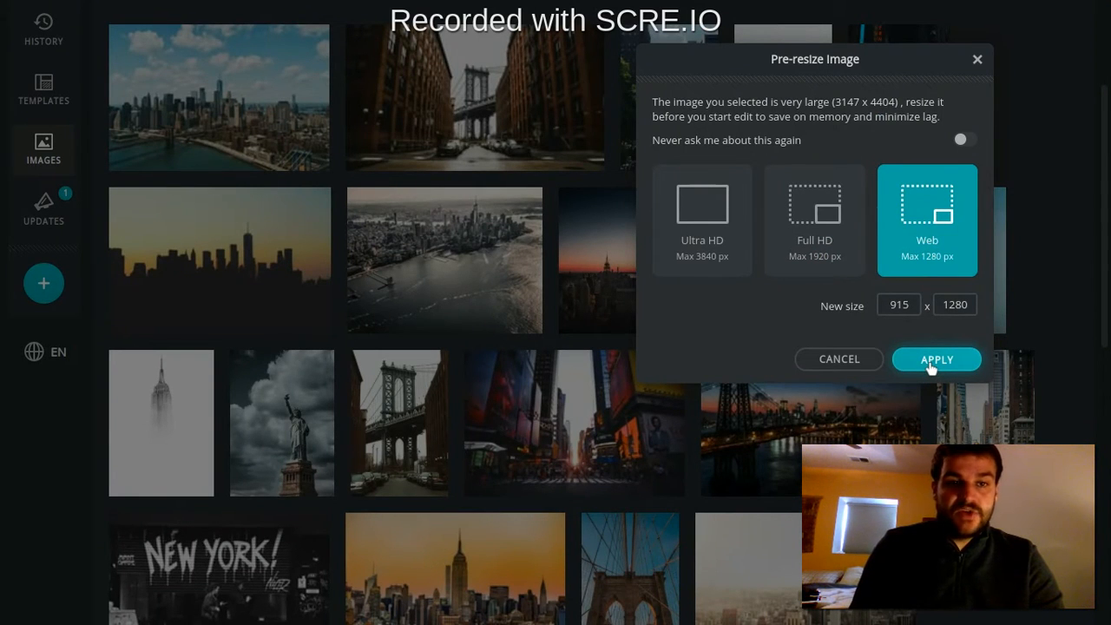
Apply the Web pre-resize so the photo opens at 915 × 1280.
left_click(937, 358)
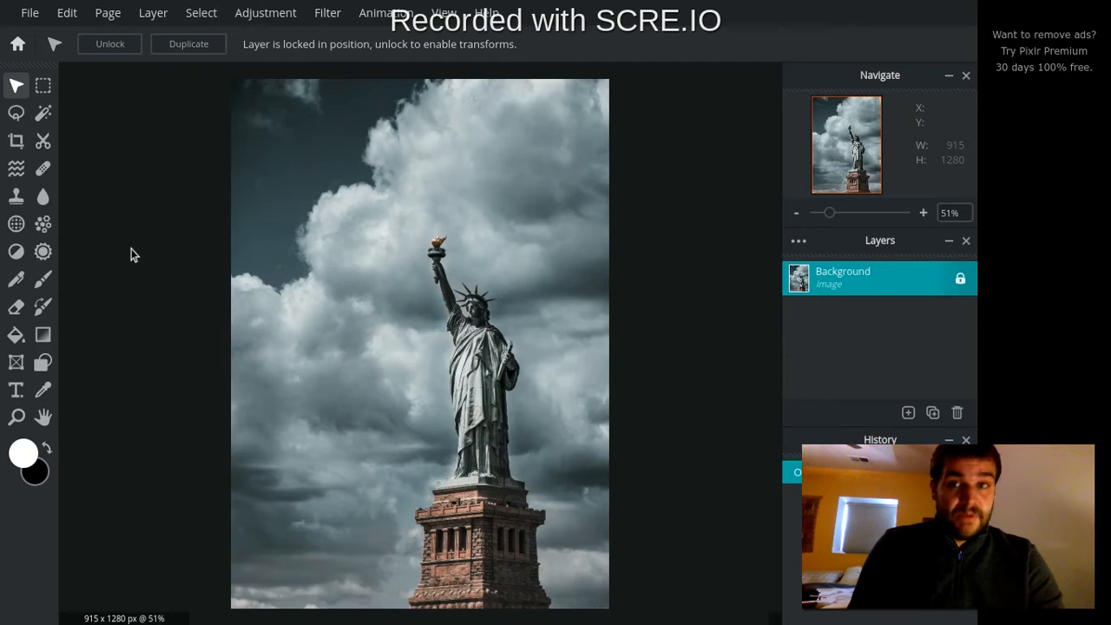
mouse_move(16, 141)
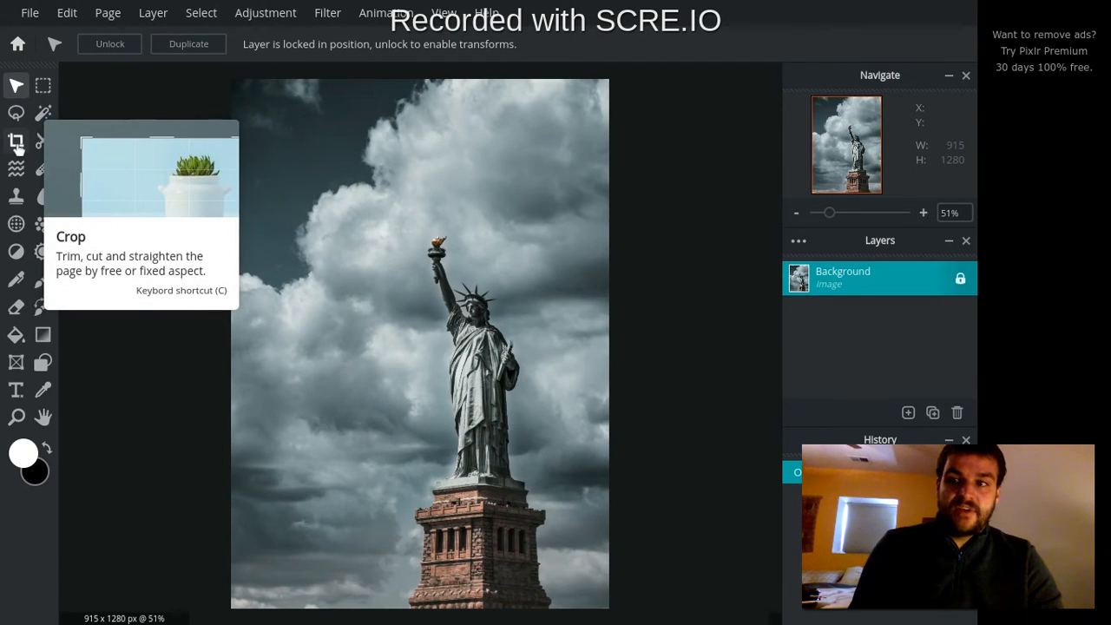
Crop the photo tightly around the statue and pedestal, leaving a 628 × 969 frame.
left_click(16, 141)
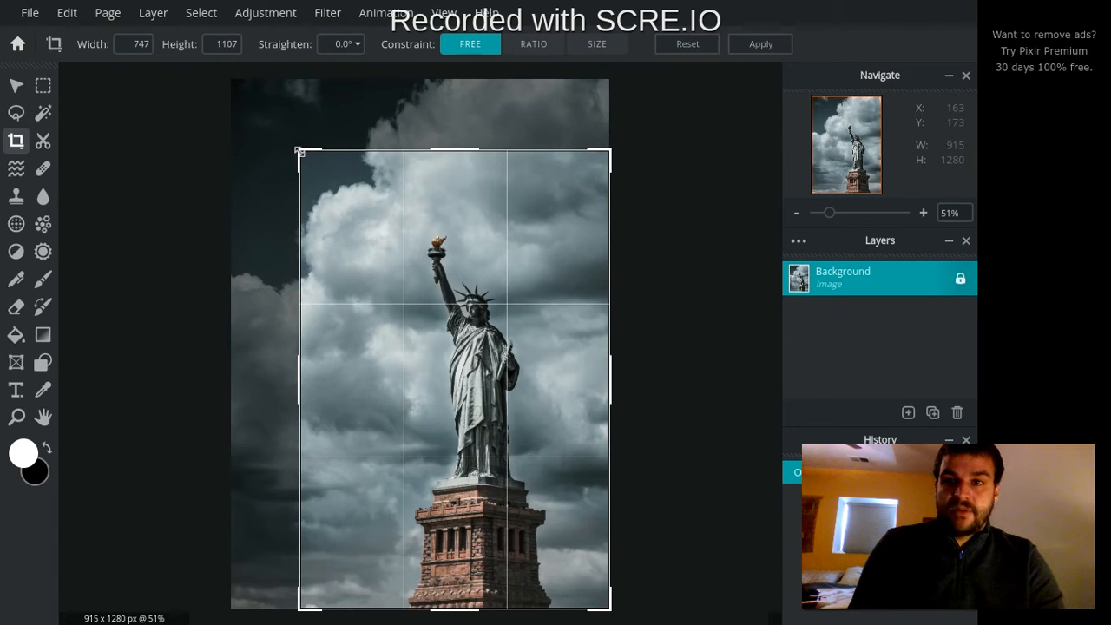
left_click_drag(301, 150, 232, 82)
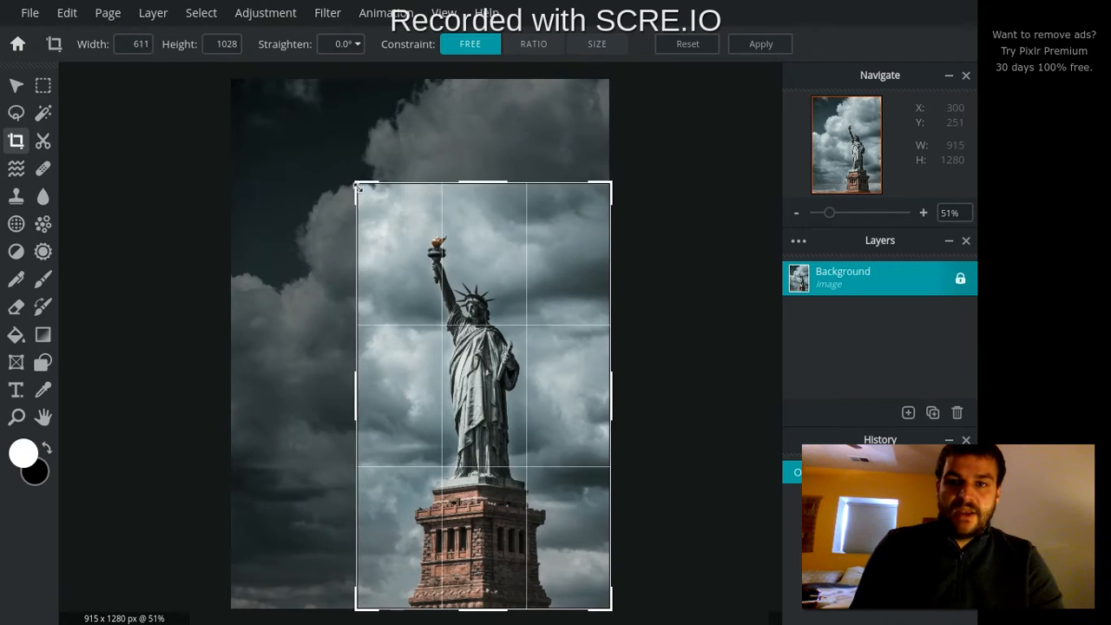
left_click_drag(482, 183, 481, 215)
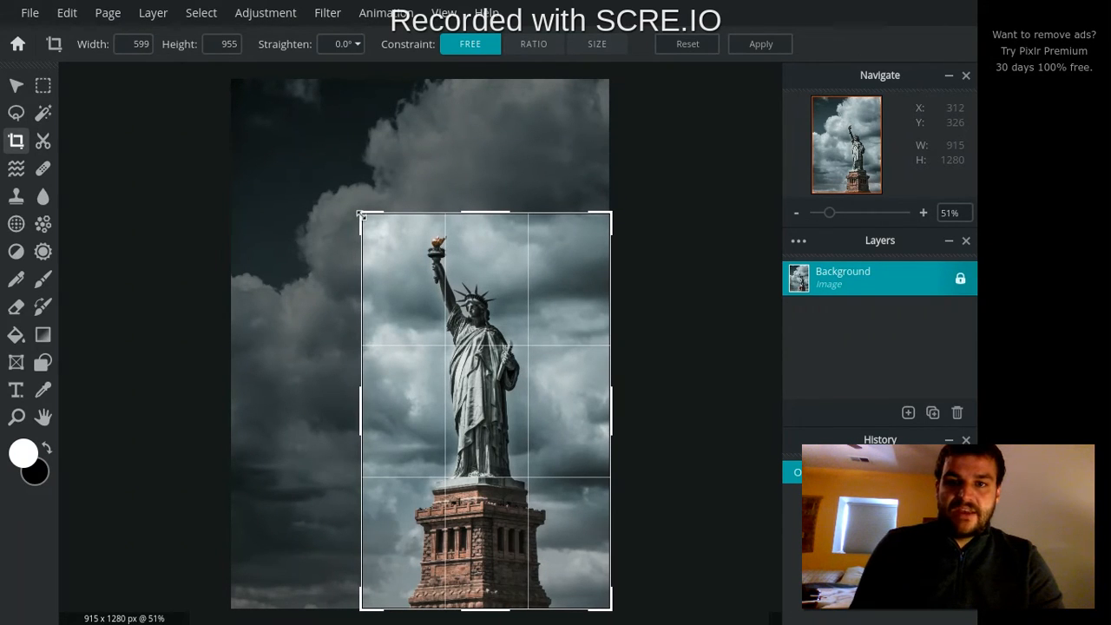
left_click_drag(364, 216, 352, 209)
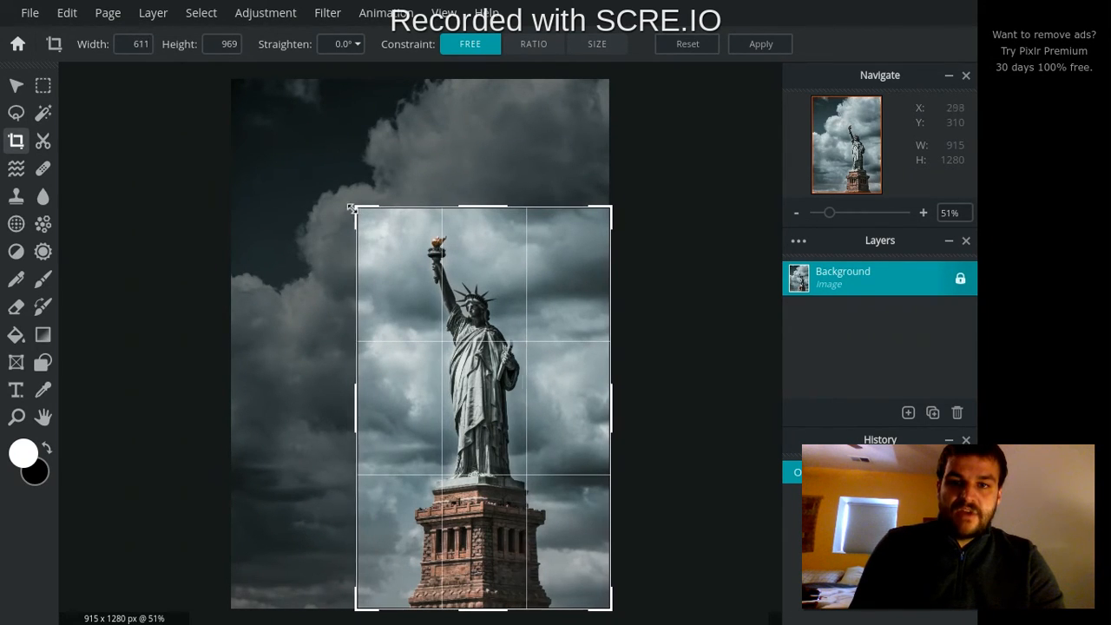
left_click_drag(358, 404, 350, 403)
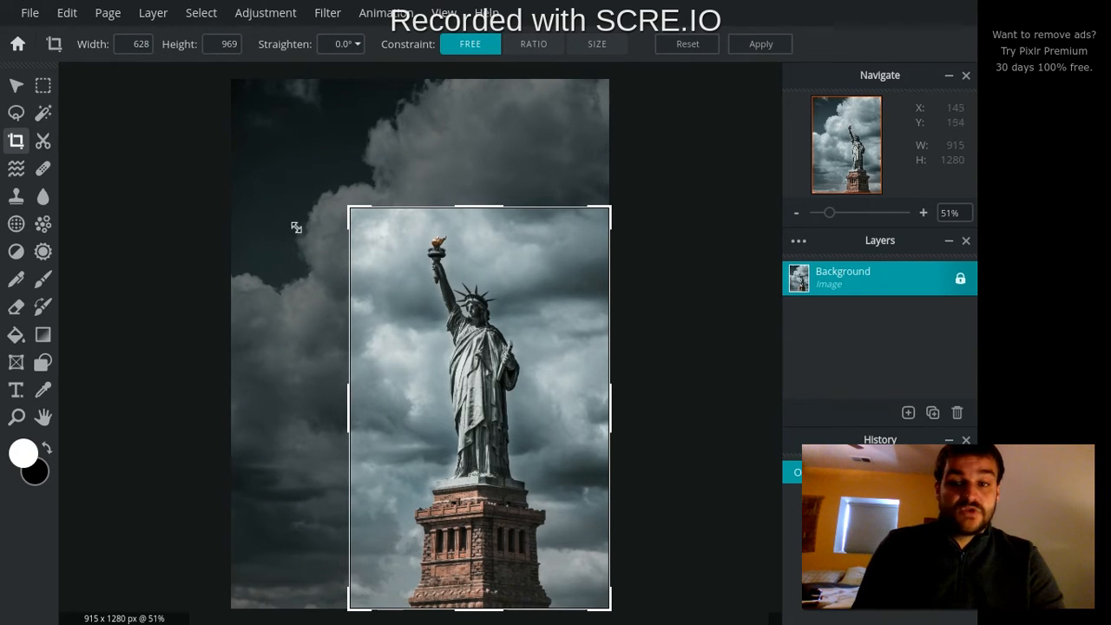
left_click(759, 44)
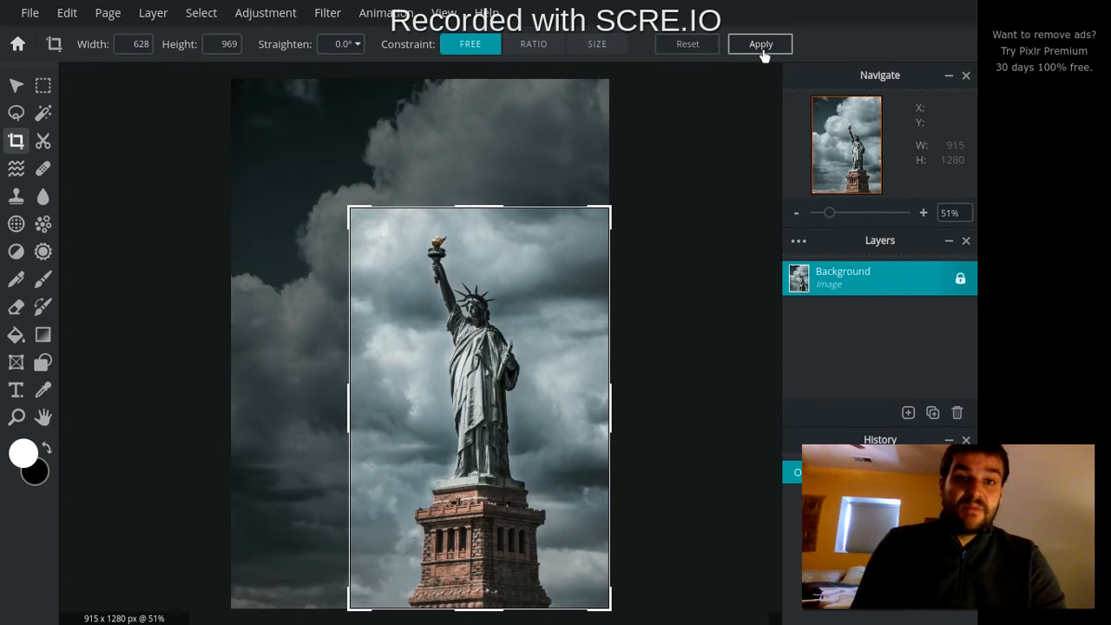
left_click(760, 43)
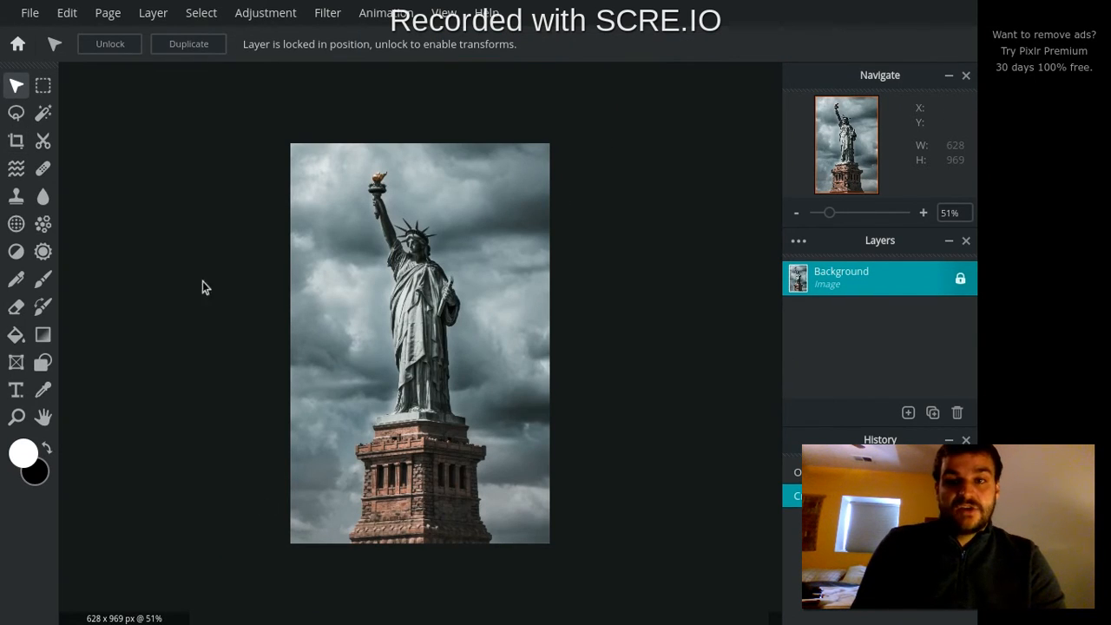
mouse_move(599, 401)
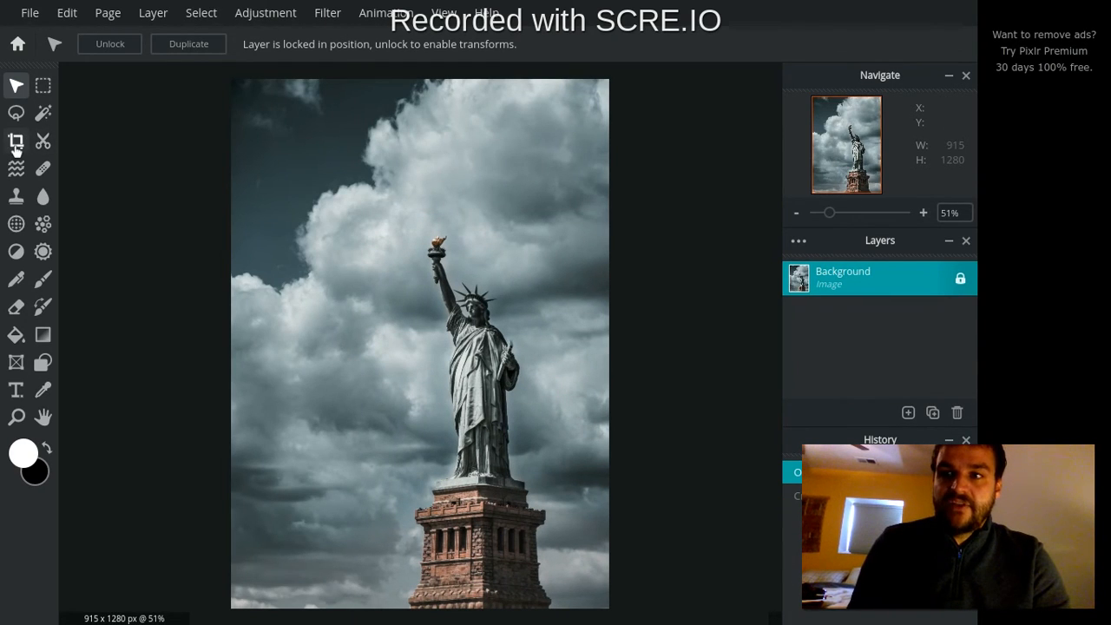
Set a 500 × 1000 crop size and move the crop frame onto the statue.
left_click(16, 140)
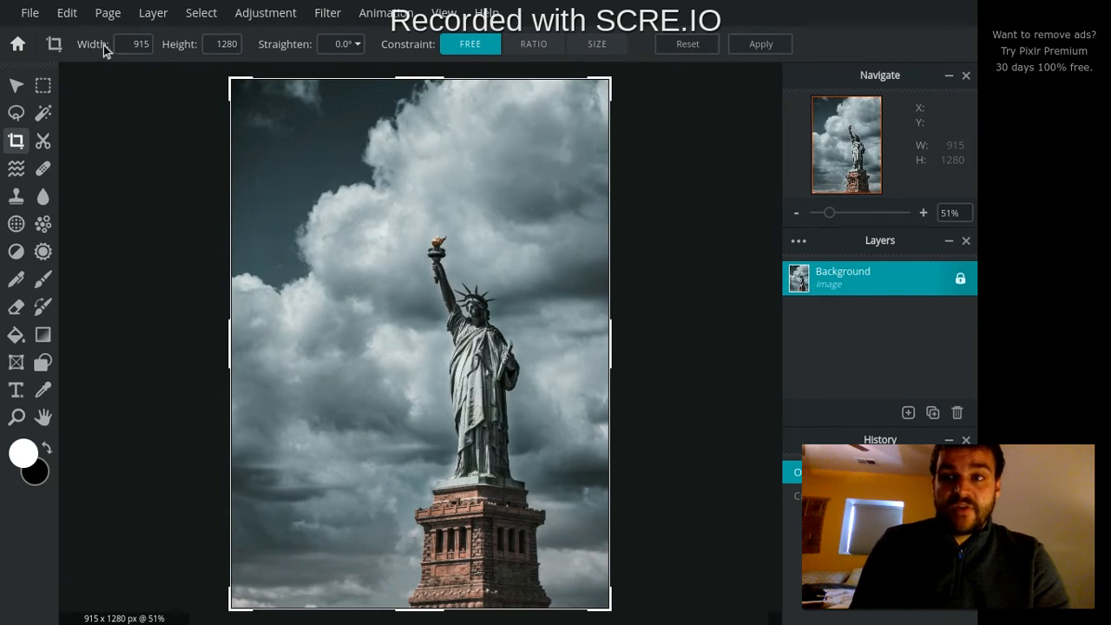
left_click(132, 44)
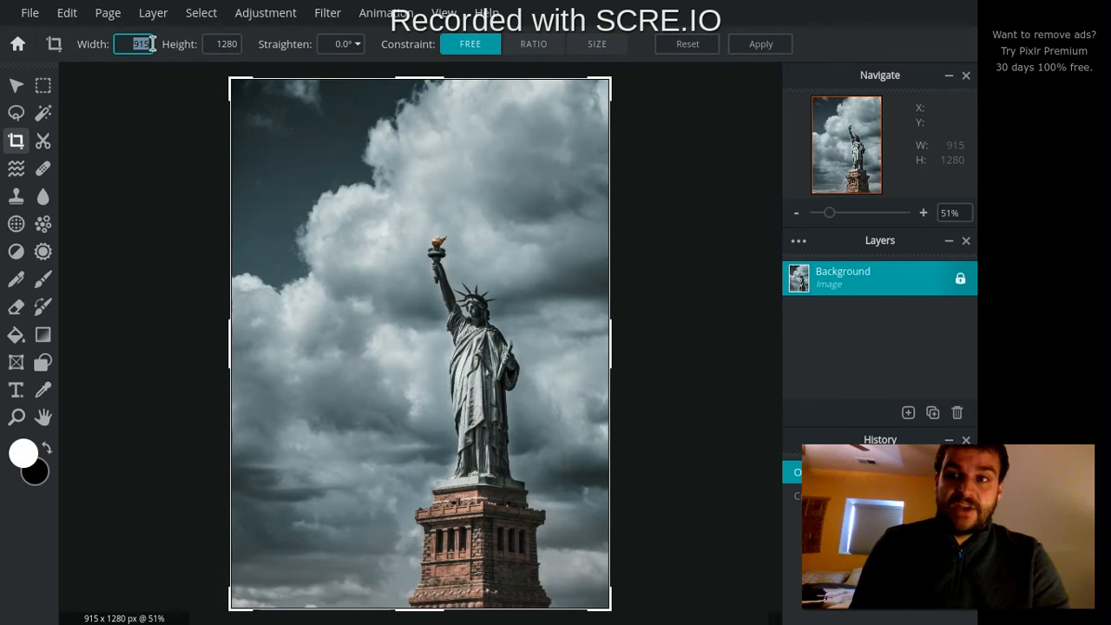
type("500")
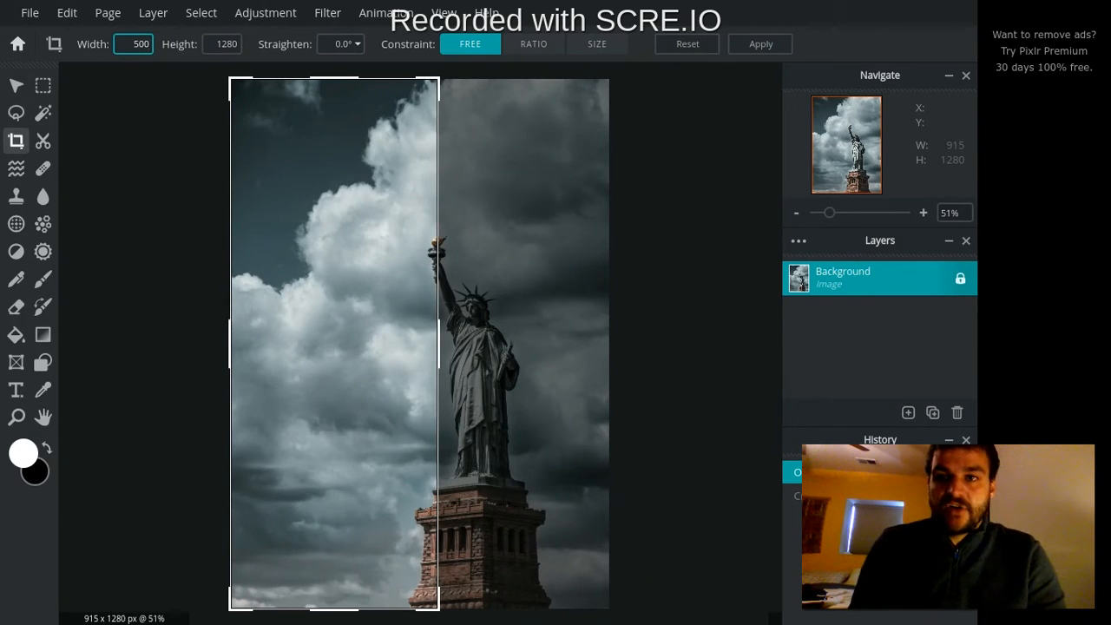
left_click_drag(334, 347, 473, 347)
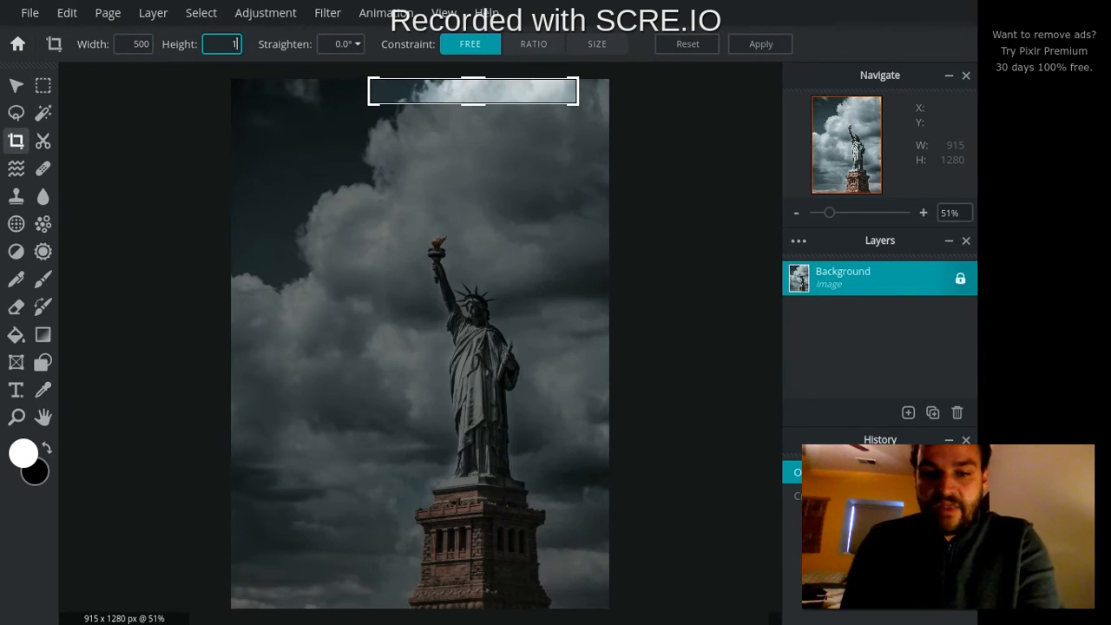
type("1000")
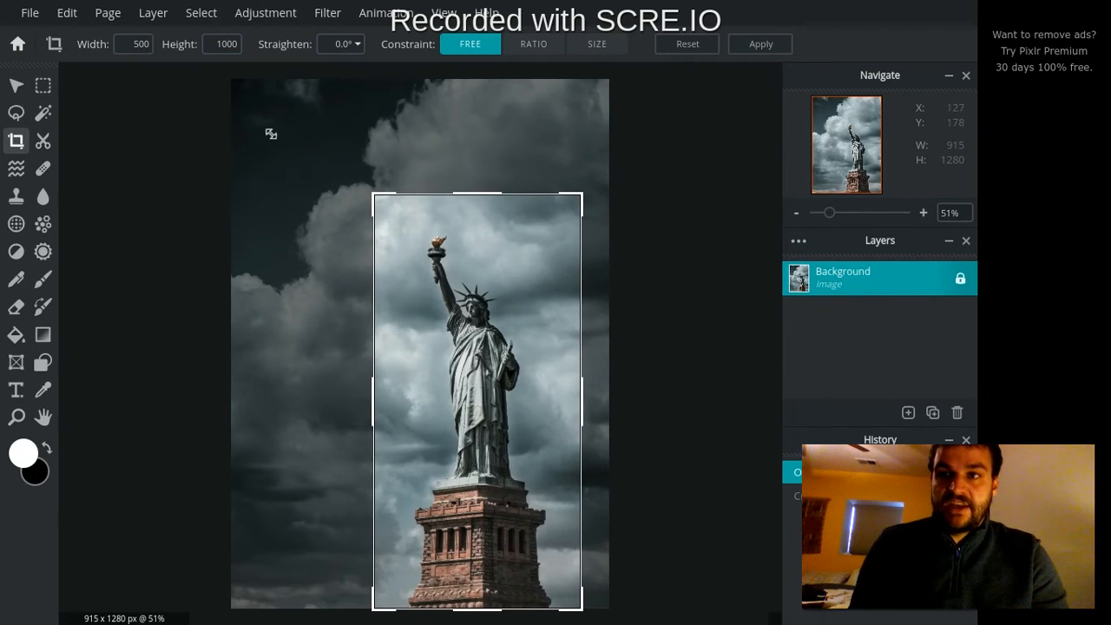
left_click_drag(476, 400, 538, 417)
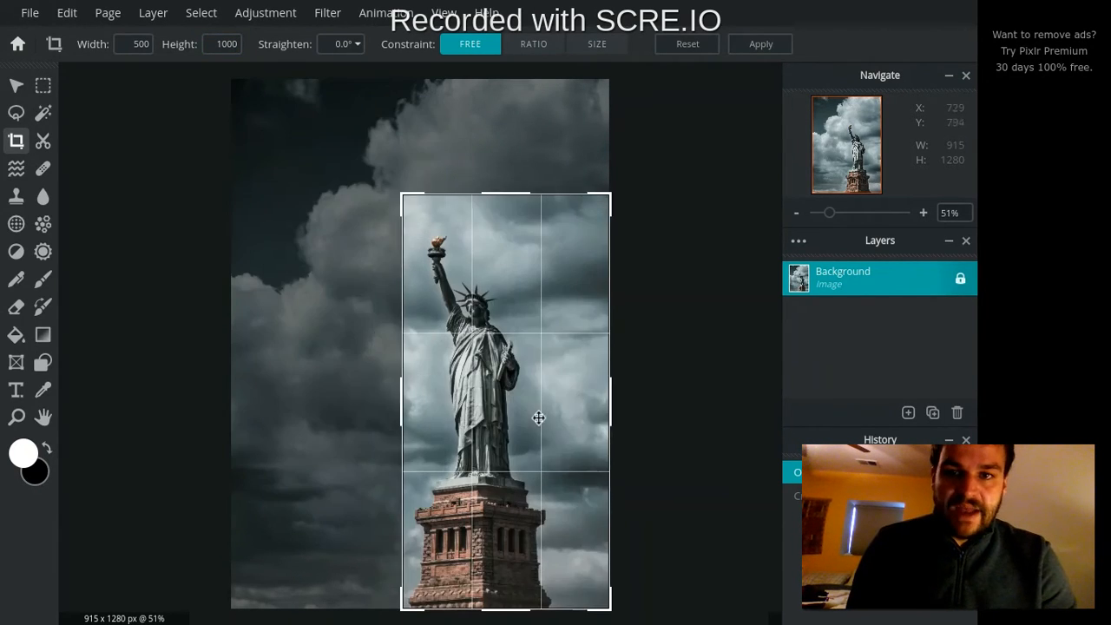
left_click(686, 43)
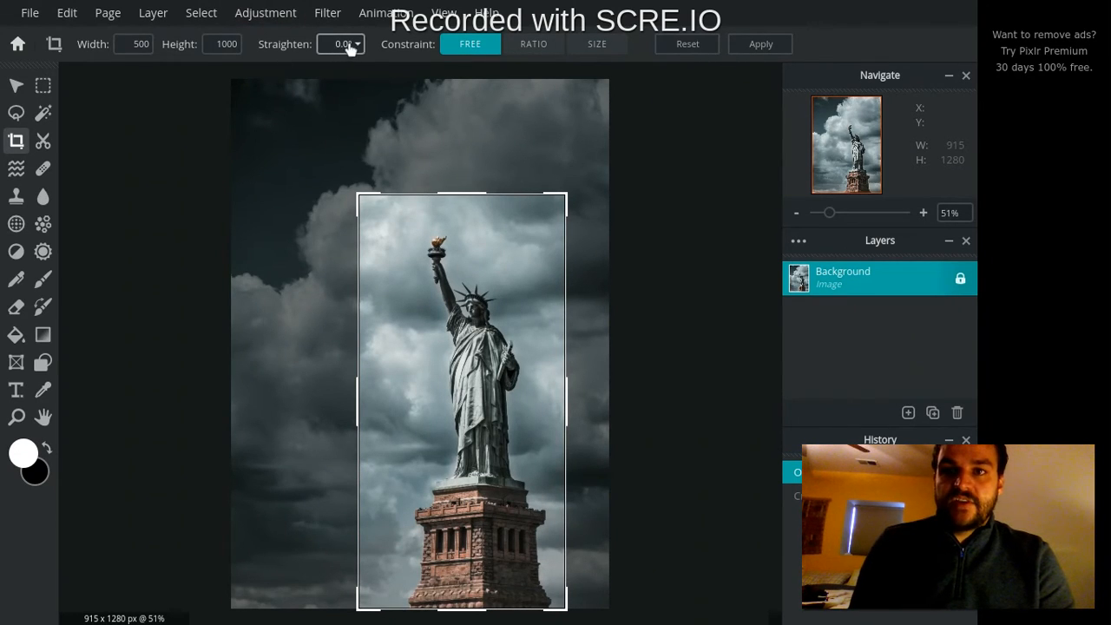
Try about 5° tilts both ways, then settle the Straighten slider at 2°.
left_click(341, 43)
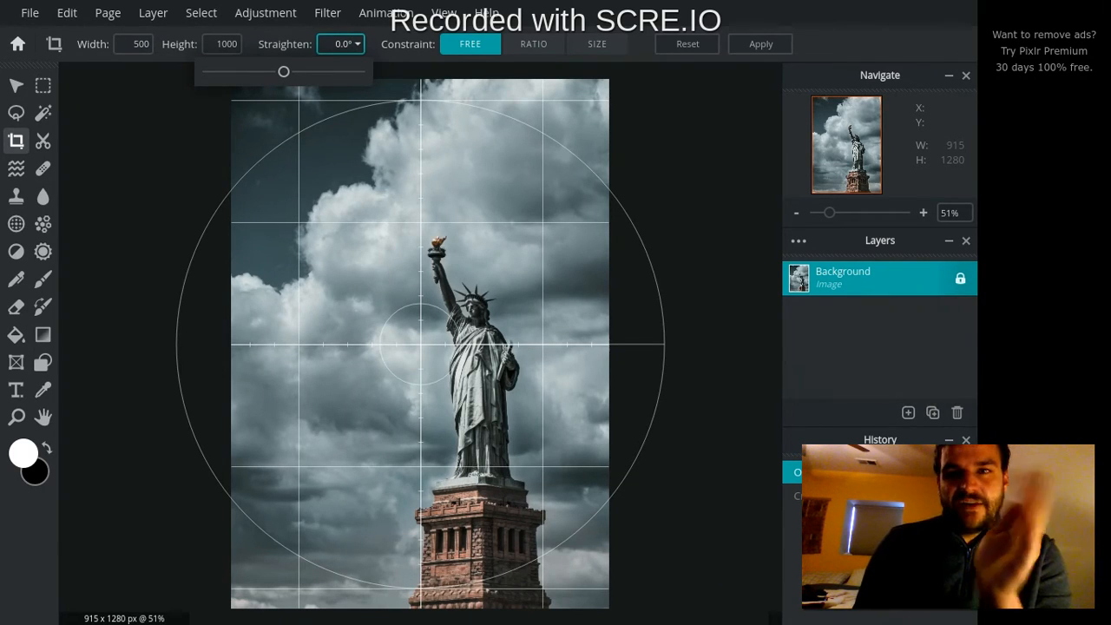
left_click_drag(284, 71, 300, 72)
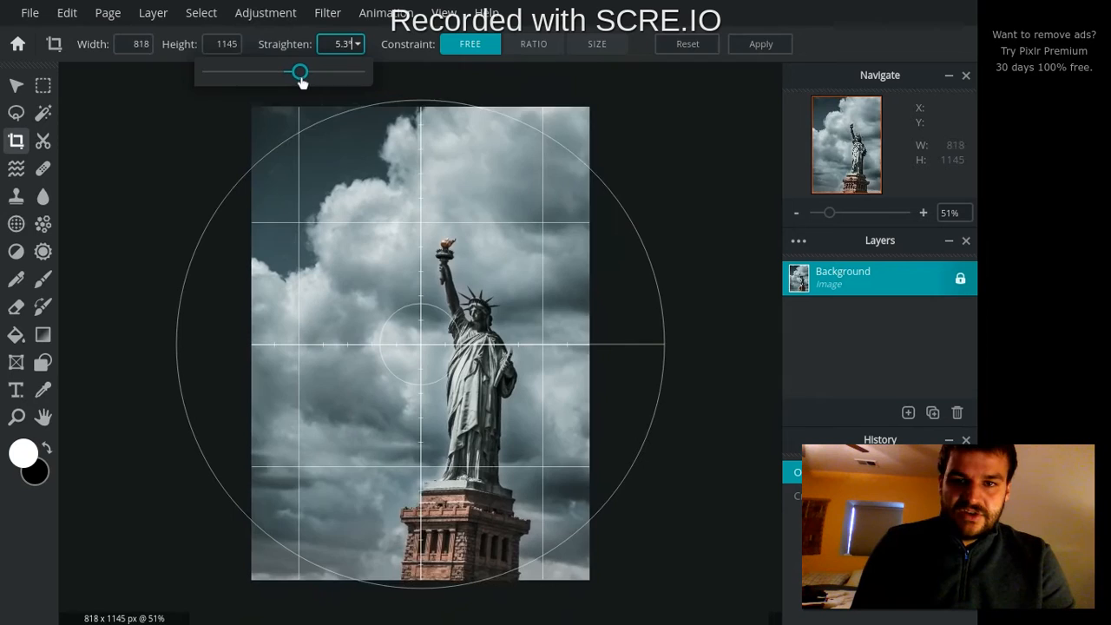
left_click_drag(304, 71, 299, 71)
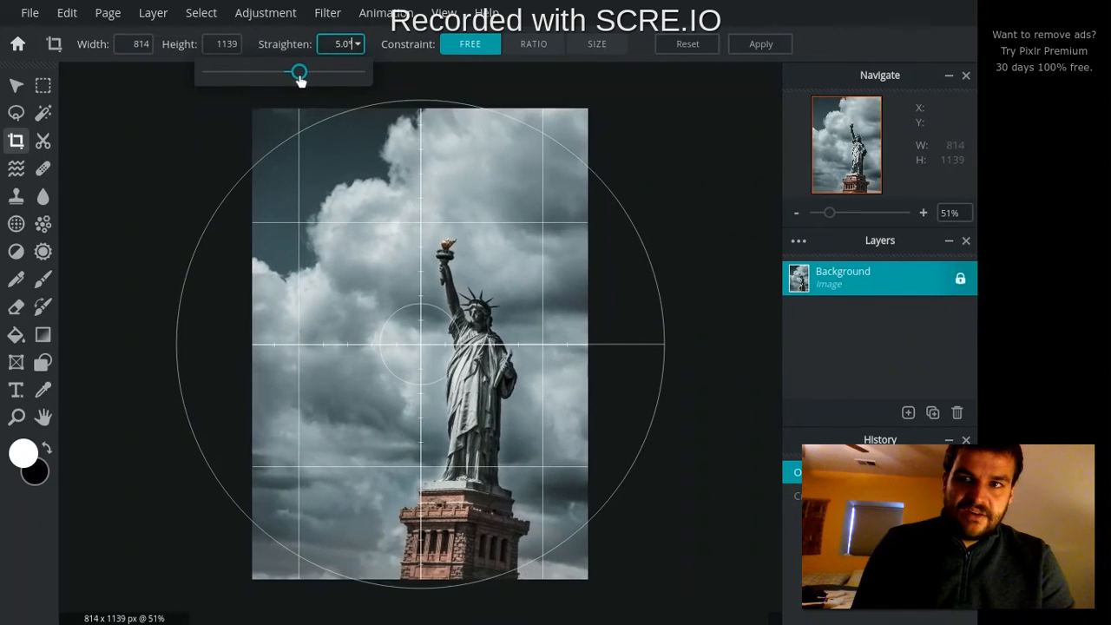
left_click_drag(298, 72, 269, 72)
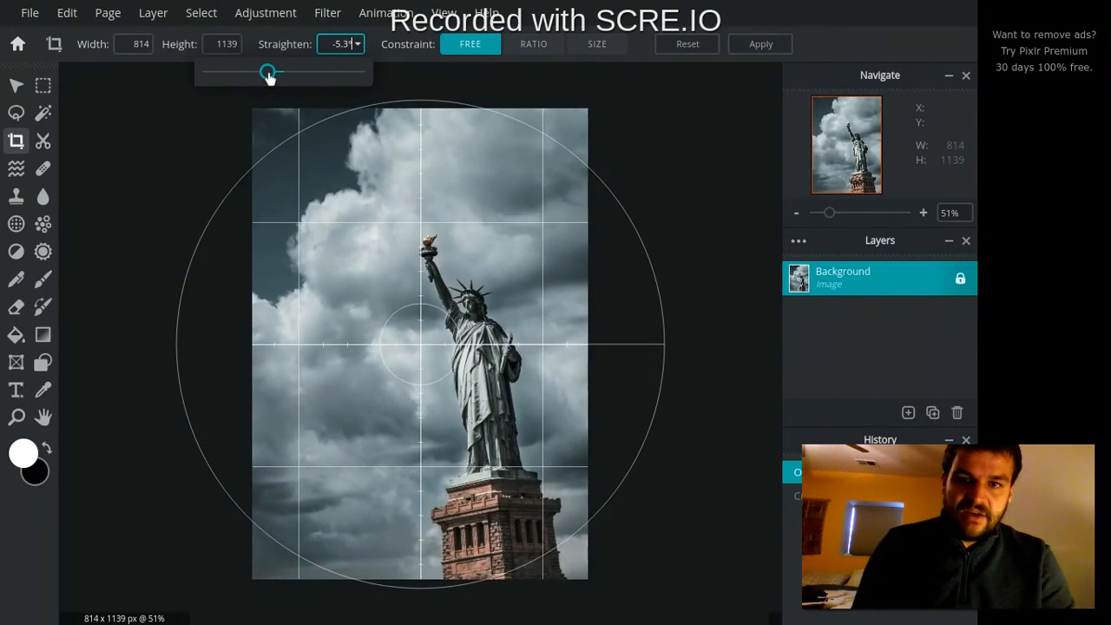
left_click_drag(268, 72, 281, 72)
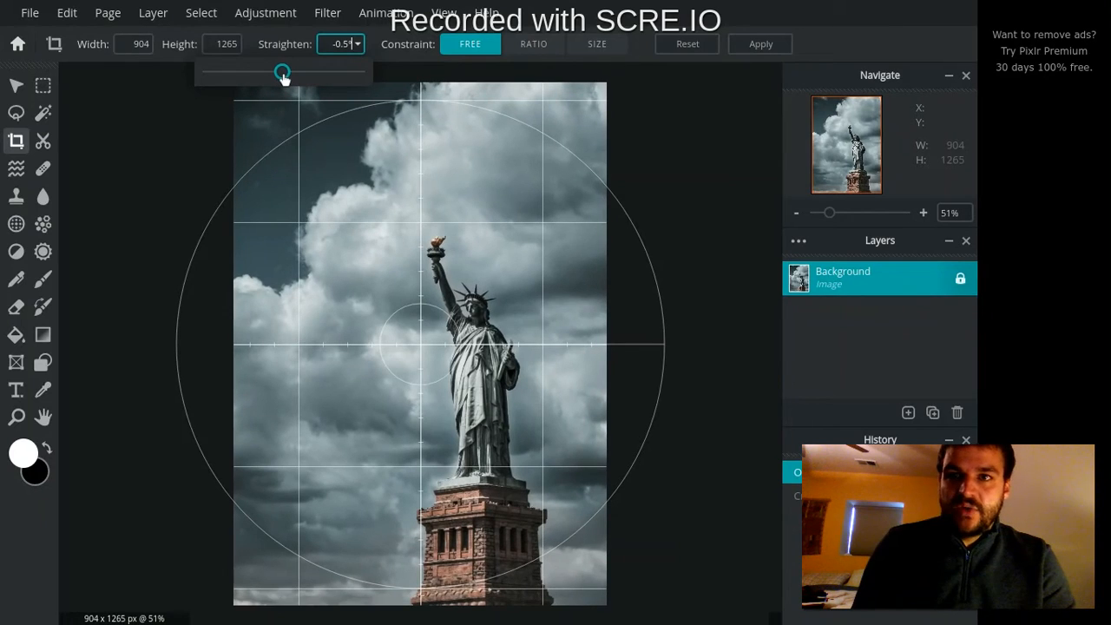
left_click_drag(282, 72, 284, 71)
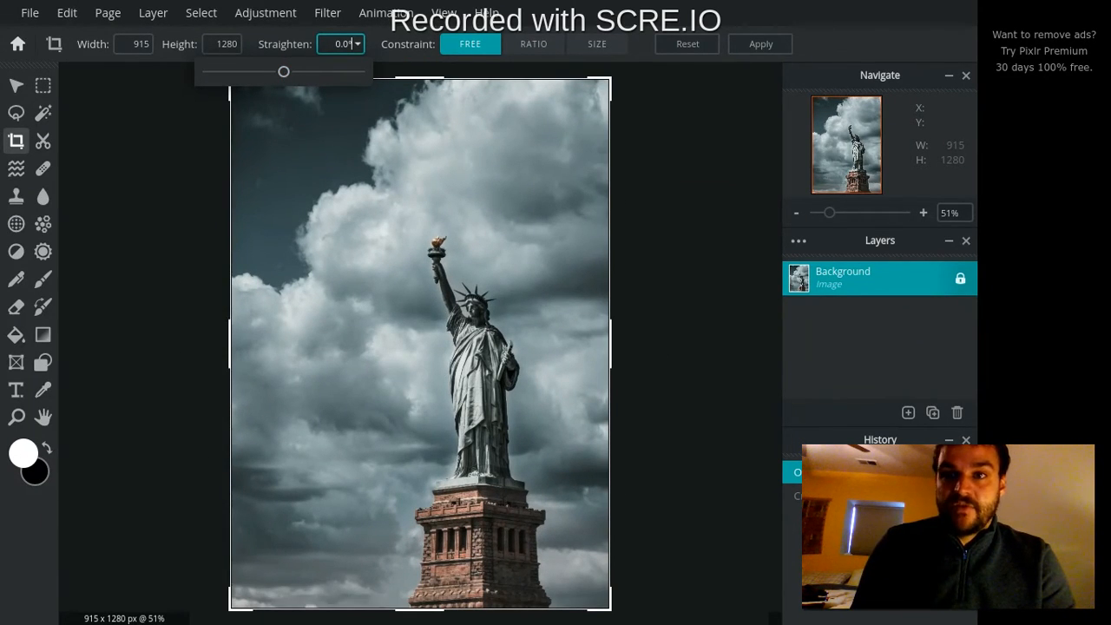
left_click_drag(284, 71, 289, 71)
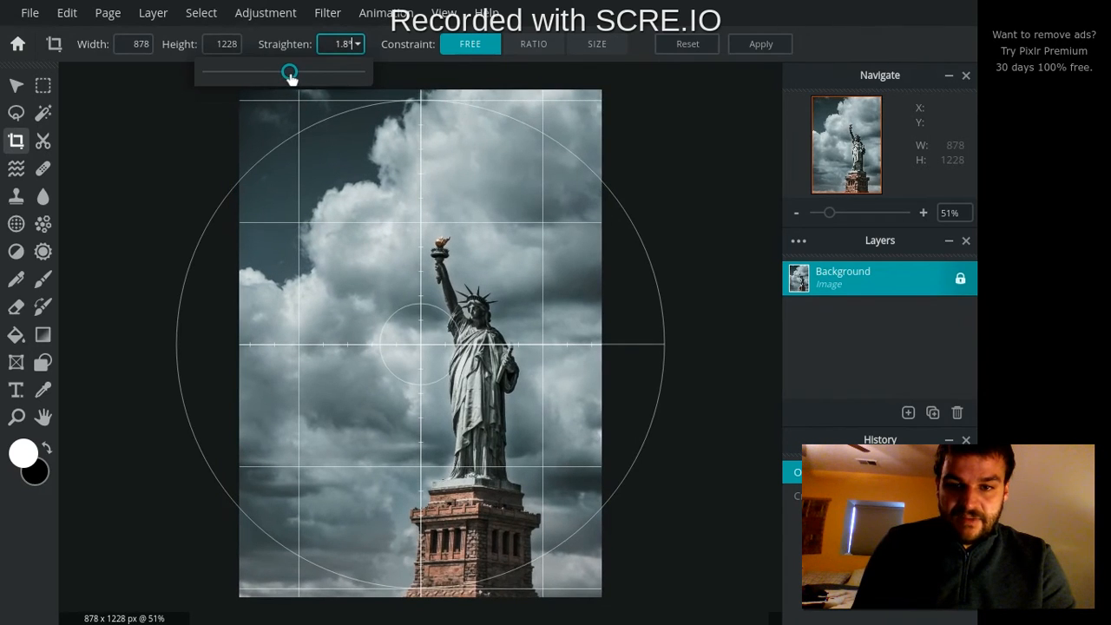
left_click_drag(290, 71, 292, 72)
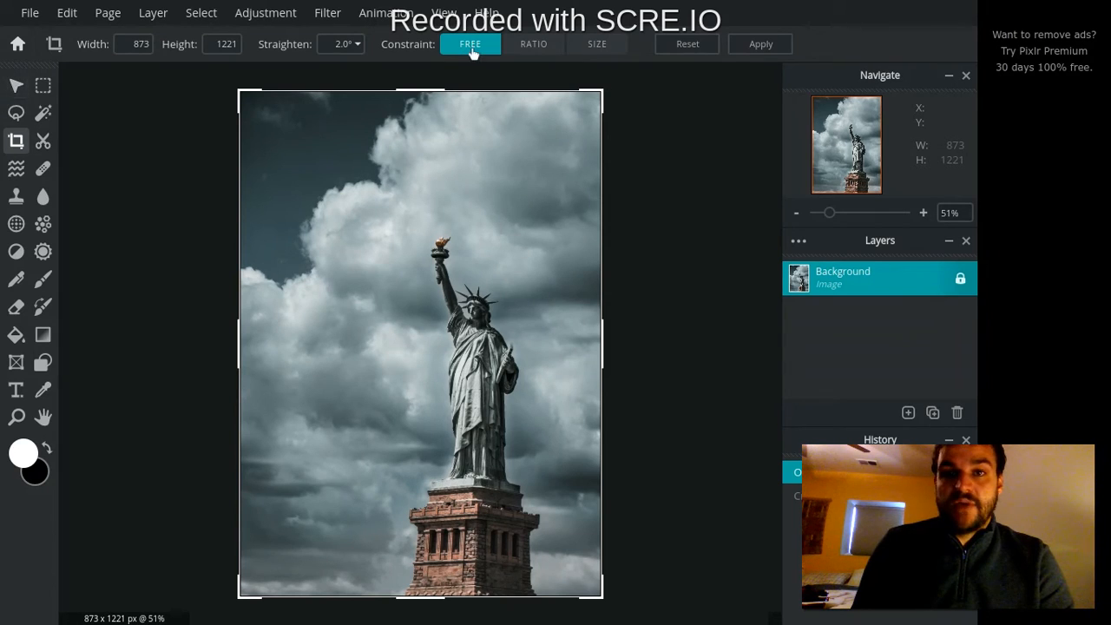
mouse_move(502, 48)
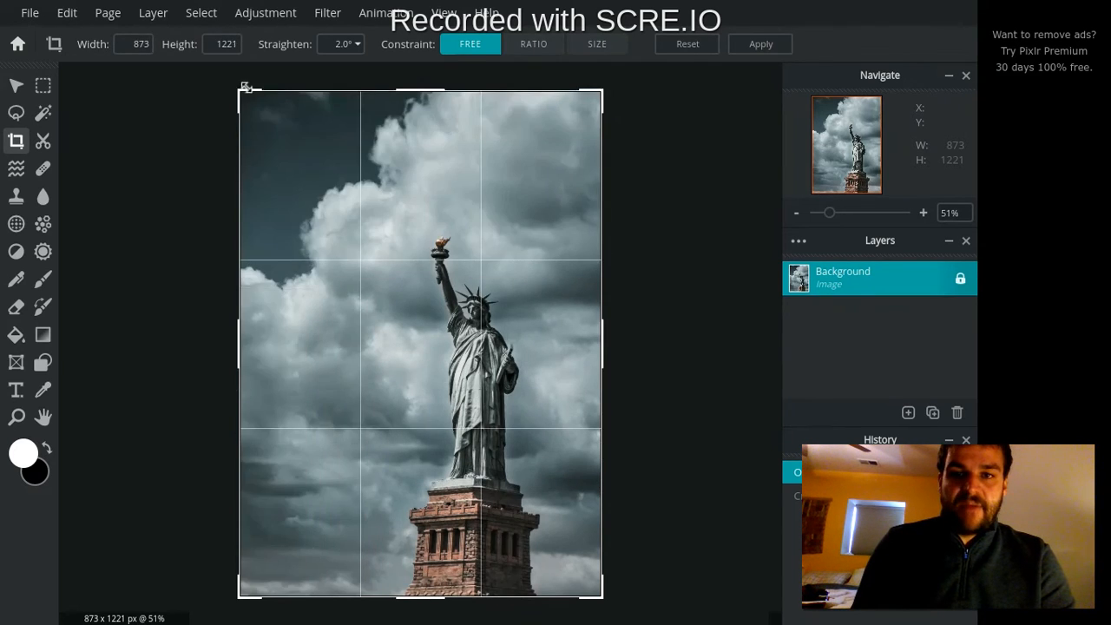
Shrink the crop box around the statue and switch to the Ratio constraint, giving an 873 × 873 square.
left_click_drag(245, 87, 375, 218)
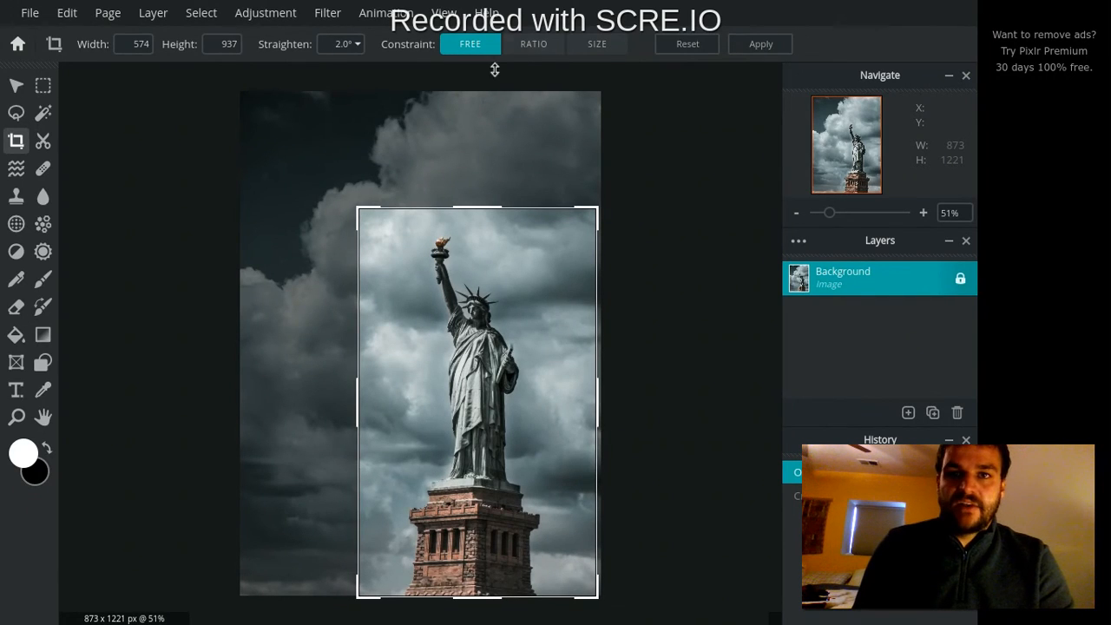
left_click(533, 43)
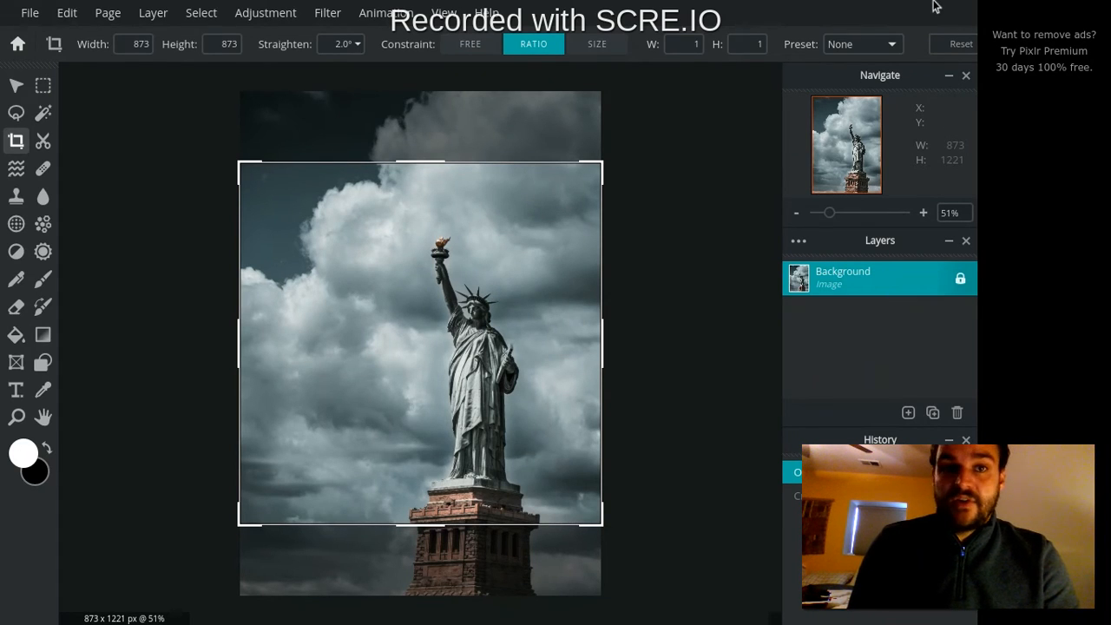
left_click(887, 43)
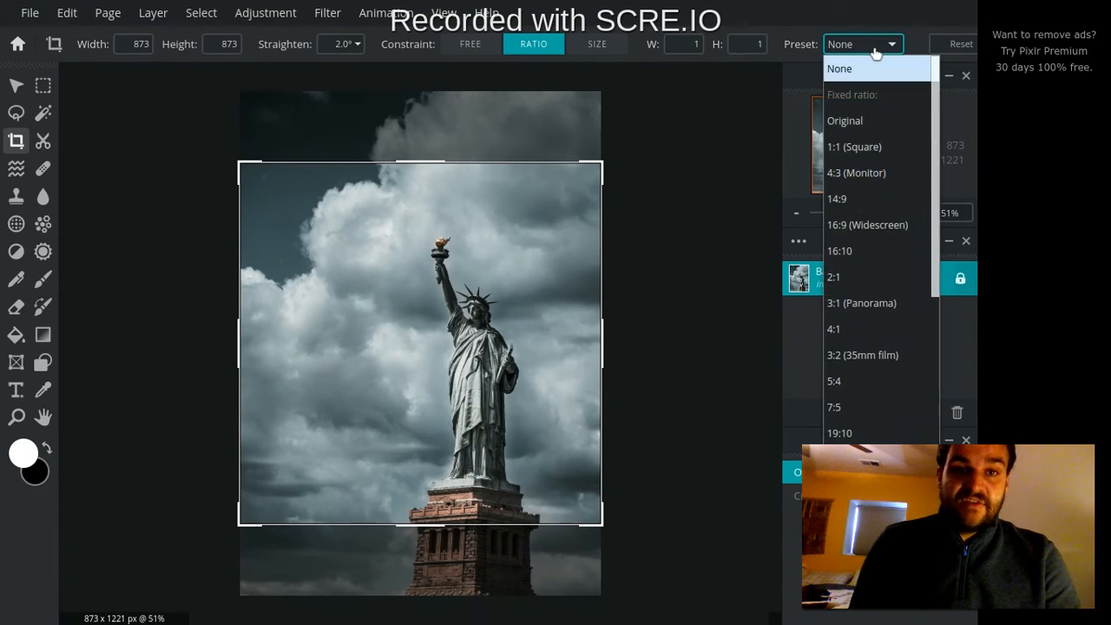
scroll("down", 3)
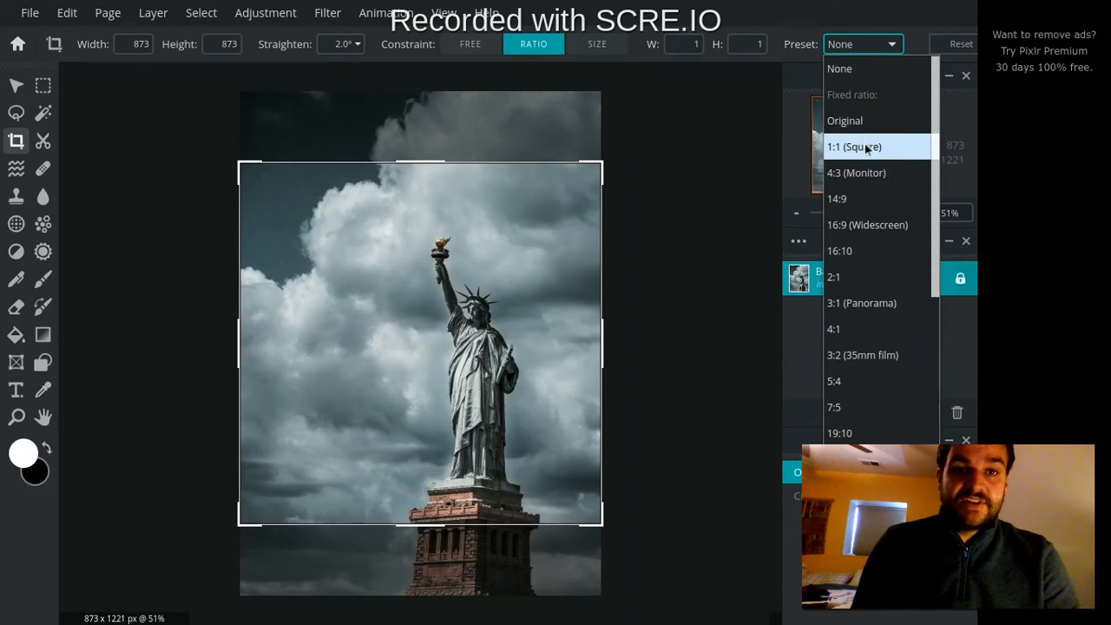
left_click(854, 146)
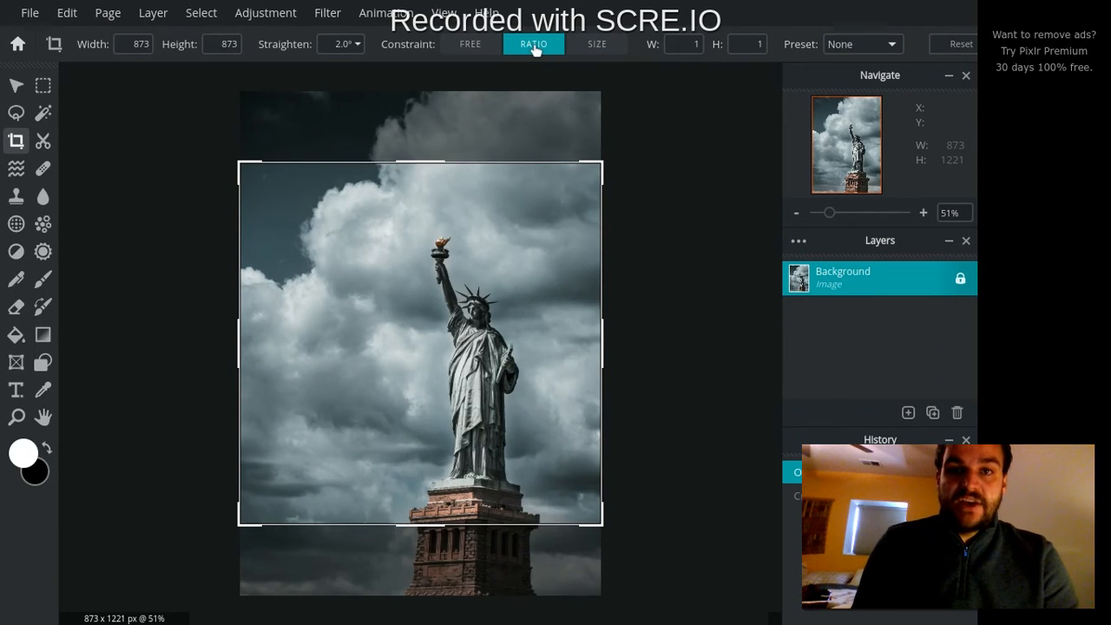
left_click(683, 44)
type("6")
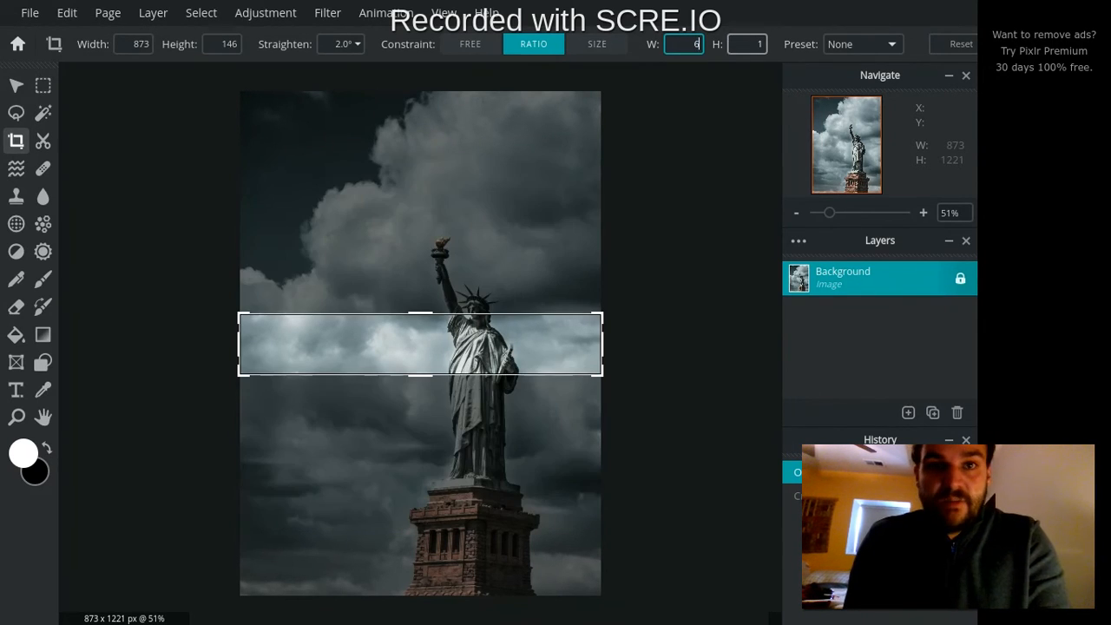
Change the ratio height to 4 for a 6:4 frame and move it over the statue's upper body and torch.
left_click(747, 44)
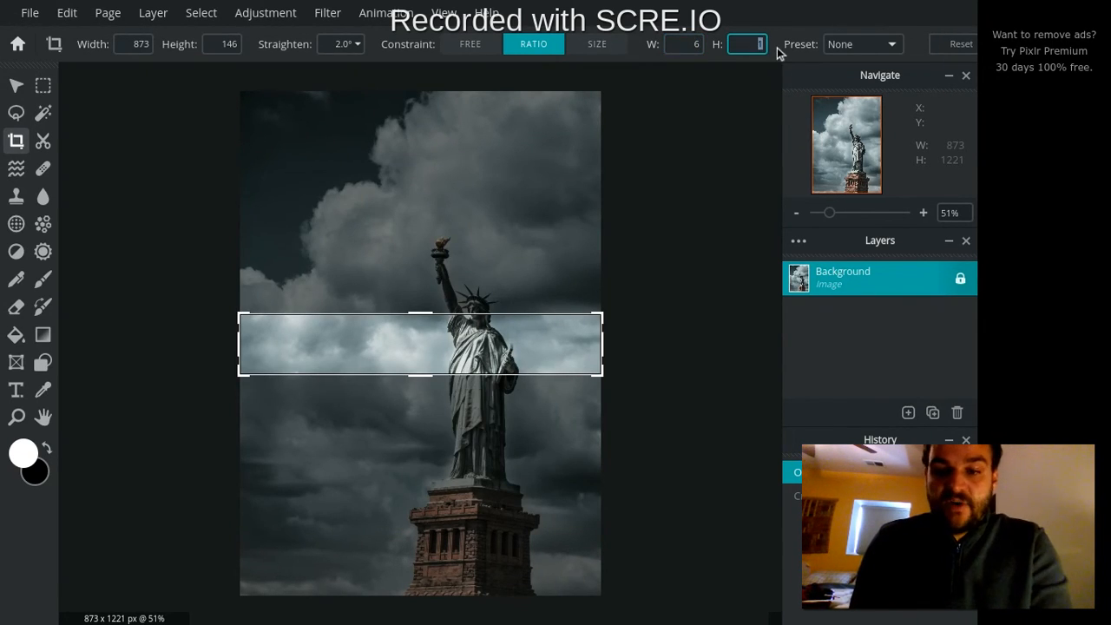
type("4")
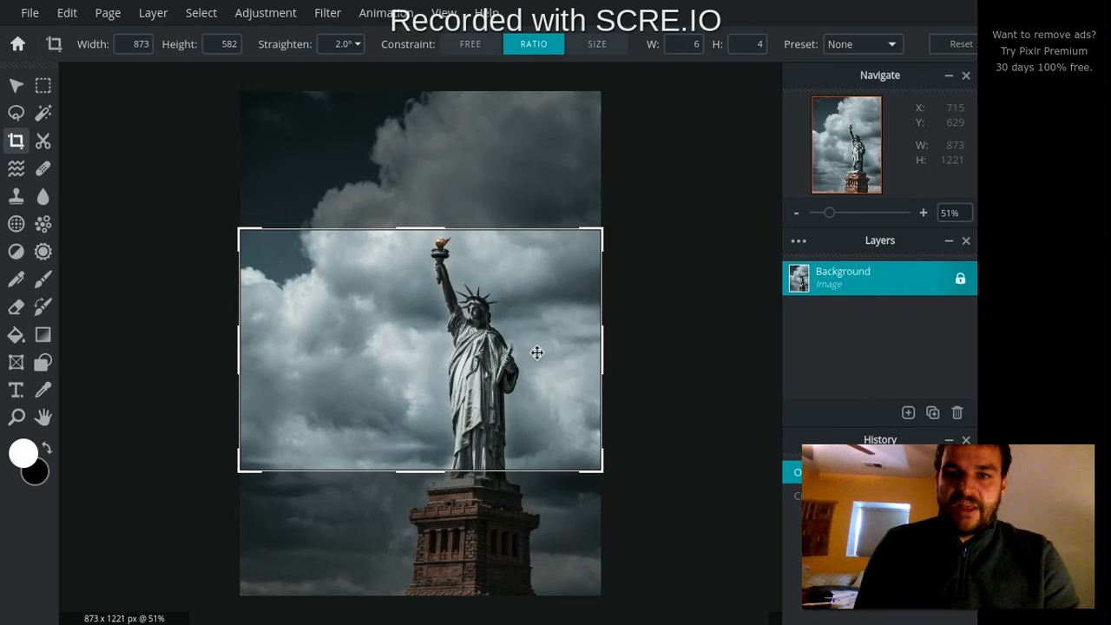
left_click_drag(537, 353, 567, 384)
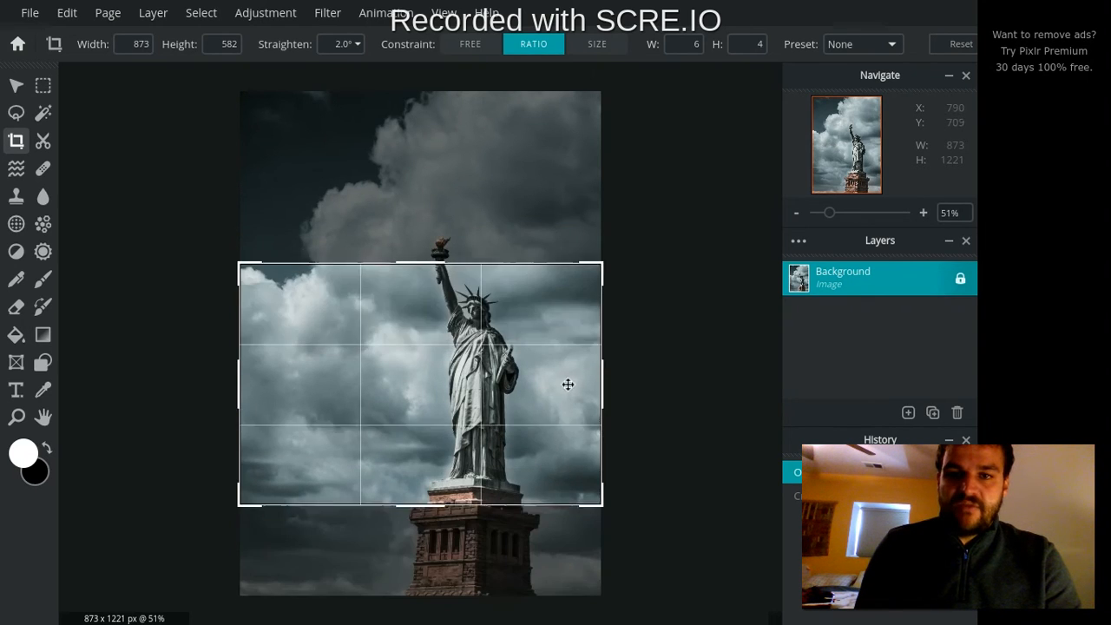
left_click_drag(568, 385, 439, 282)
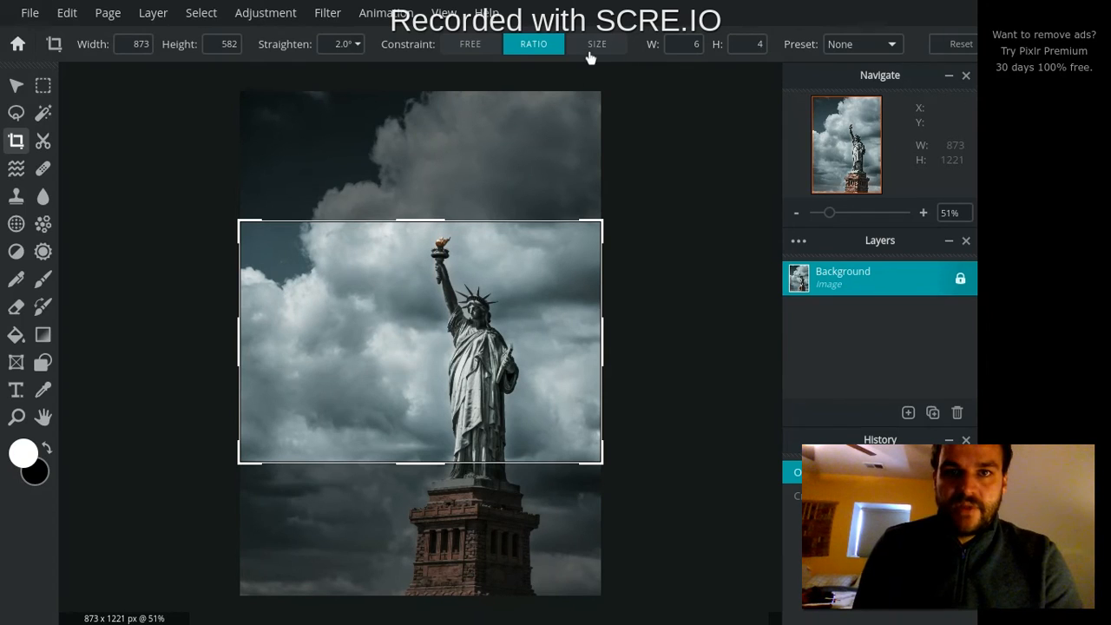
Toggle from Size back to Ratio, resetting the crop to an 873 × 873 square.
left_click(597, 43)
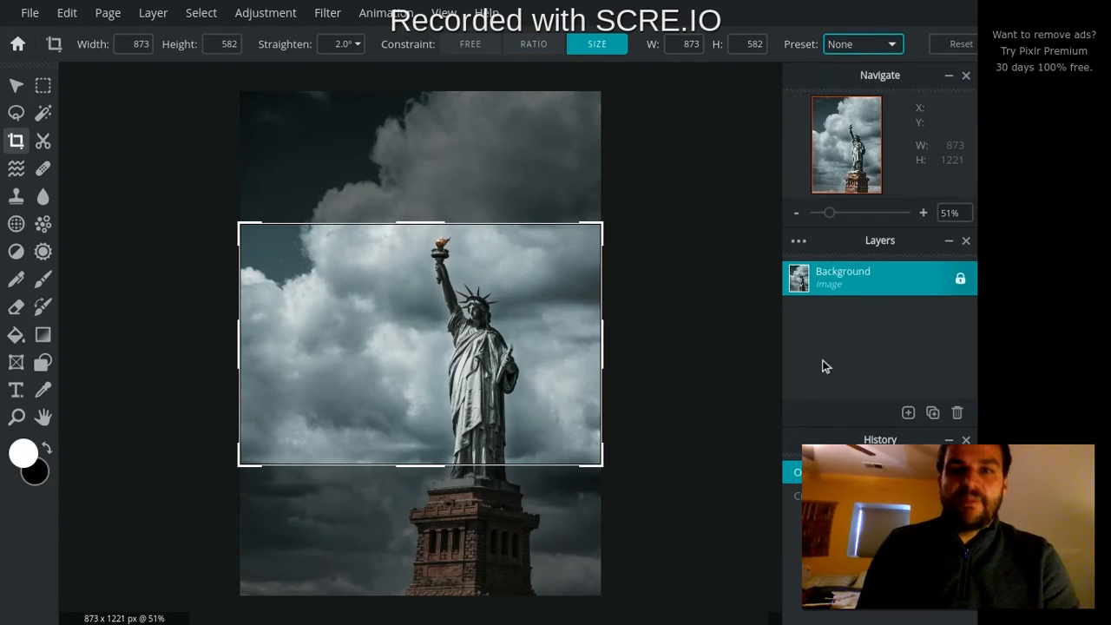
left_click(533, 43)
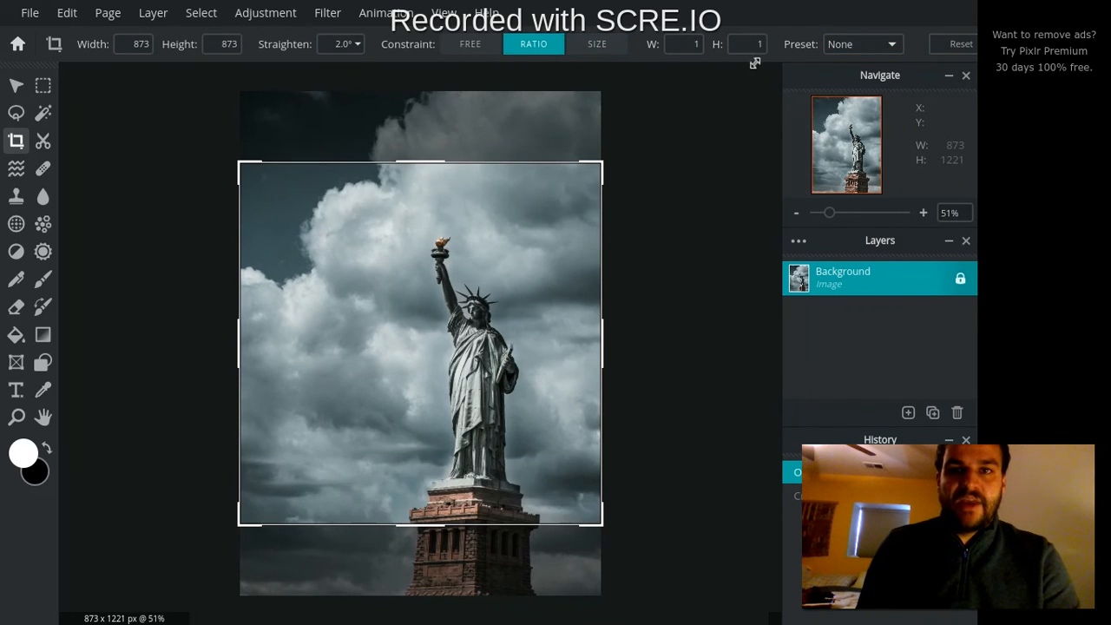